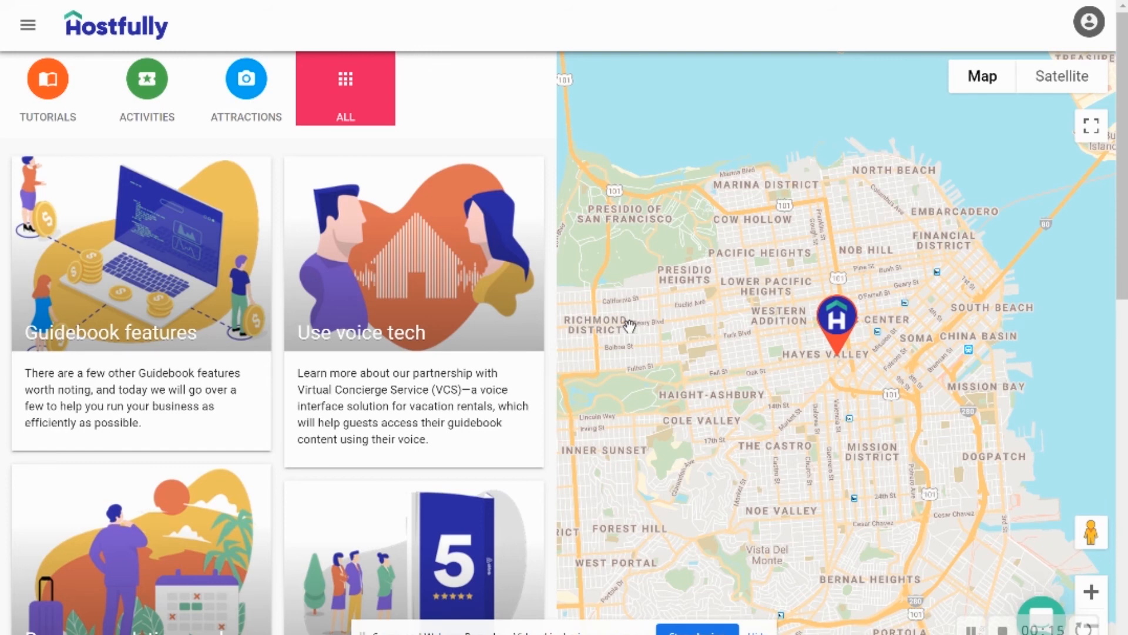
{"action": "mouse_move", "coordinate": [635, 326]}
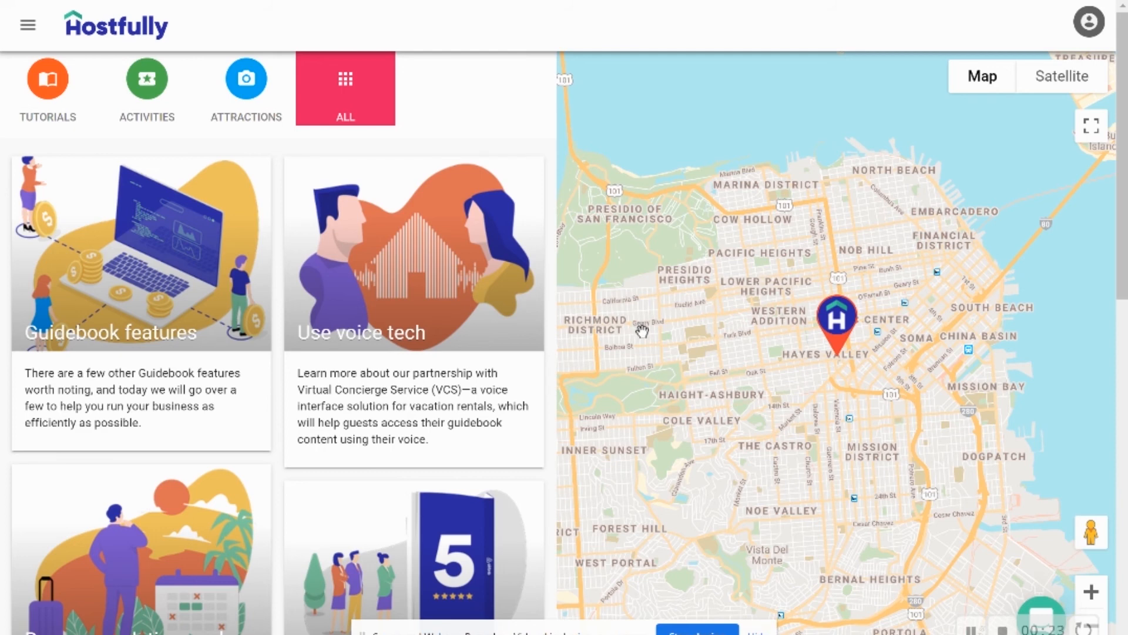
{"action": "mouse_move", "coordinate": [655, 341]}
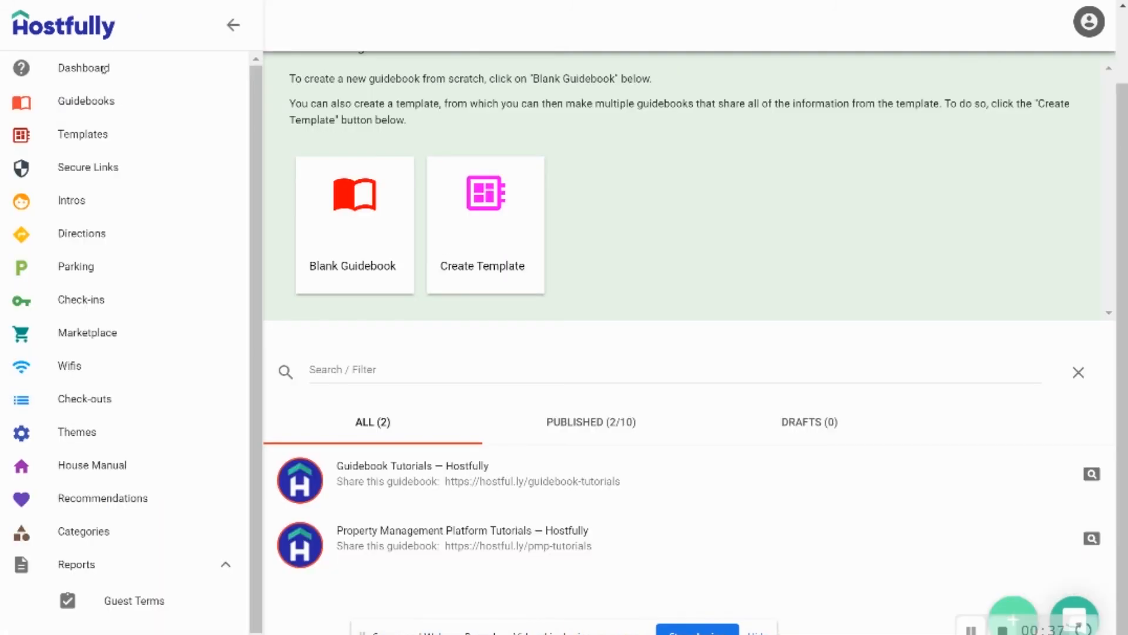
{"action": "mouse_move", "coordinate": [72, 199]}
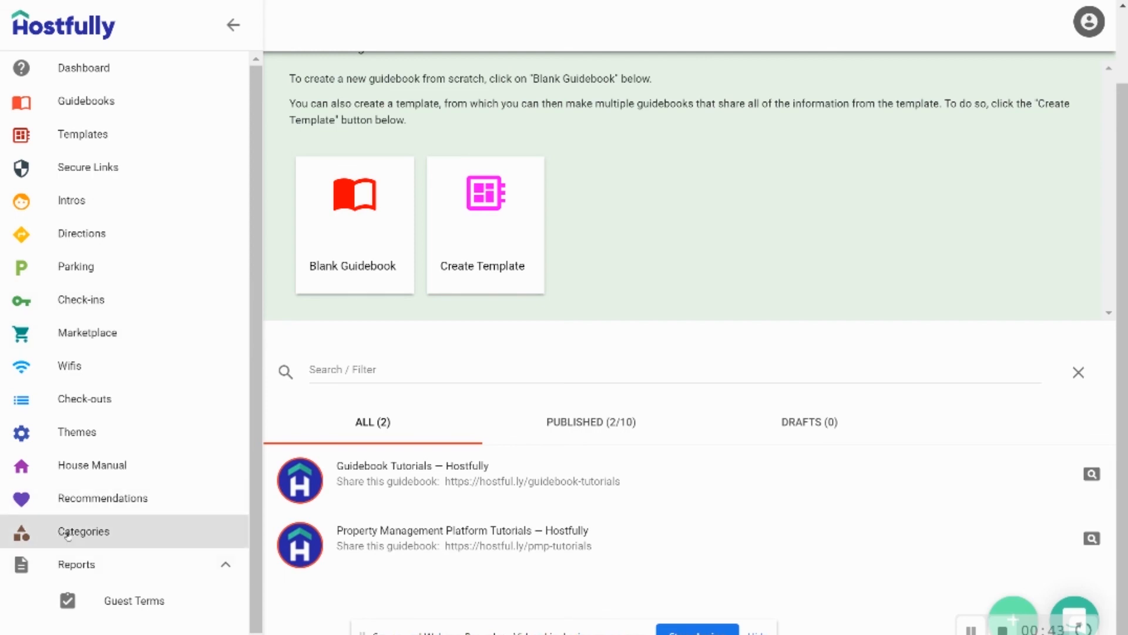
Go to the Categories page listing the eight existing guidebook categories
{"action": "left_click", "coordinate": [83, 531]}
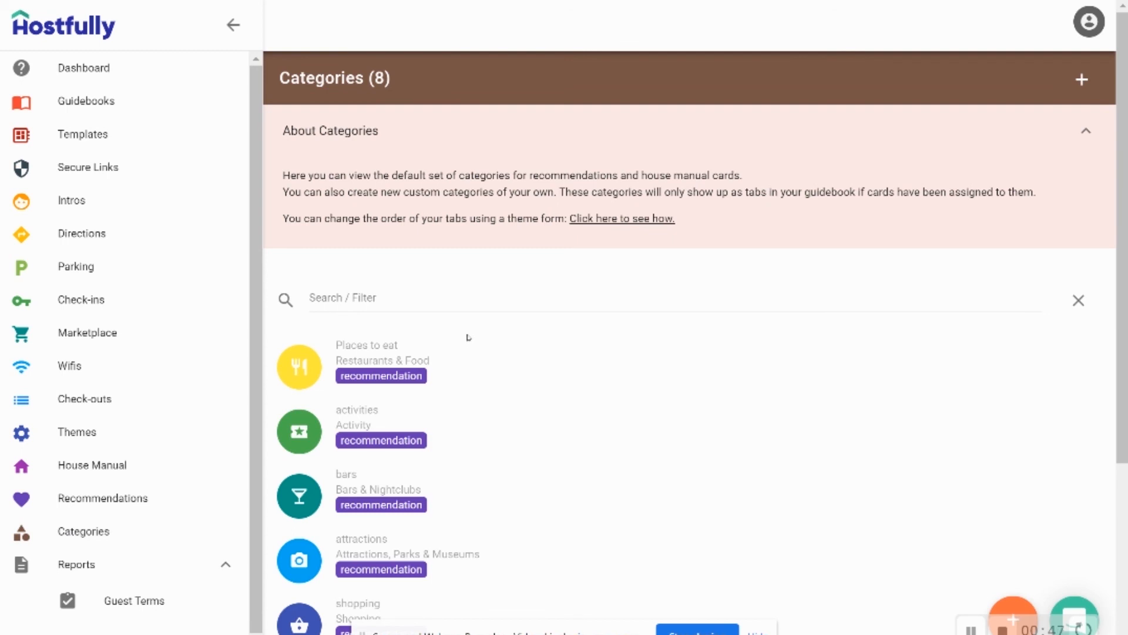
{"action": "mouse_move", "coordinate": [1069, 88]}
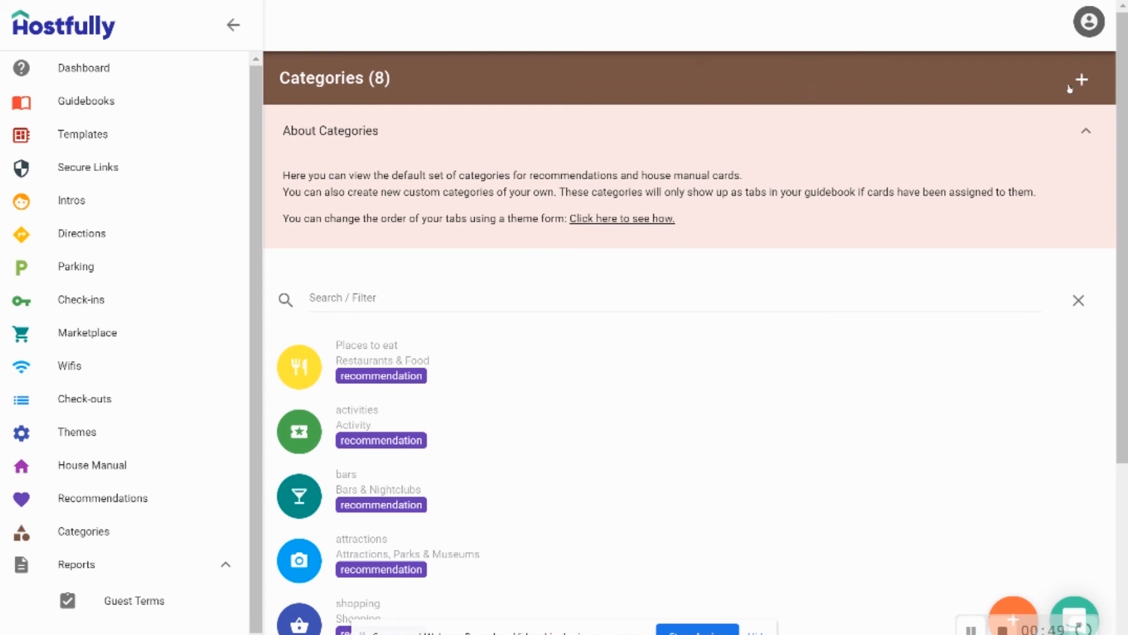
{"action": "mouse_move", "coordinate": [1080, 79]}
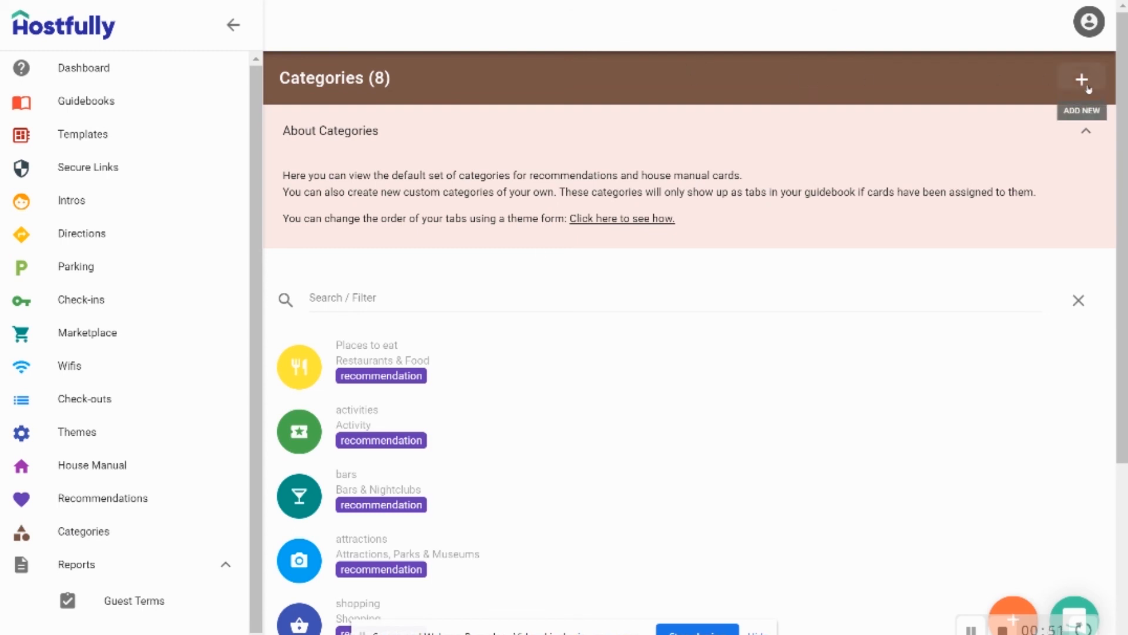
Start a new category for Recommendation Cards
{"action": "left_click", "coordinate": [1081, 79]}
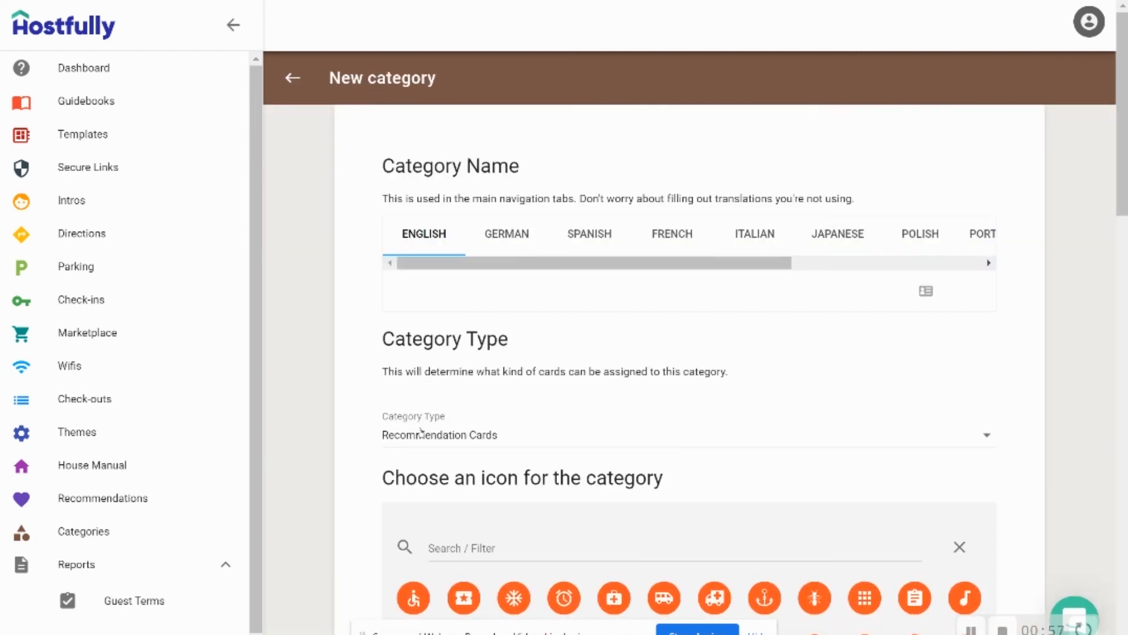
{"action": "scroll", "scroll_direction": "down", "scroll_amount": 3}
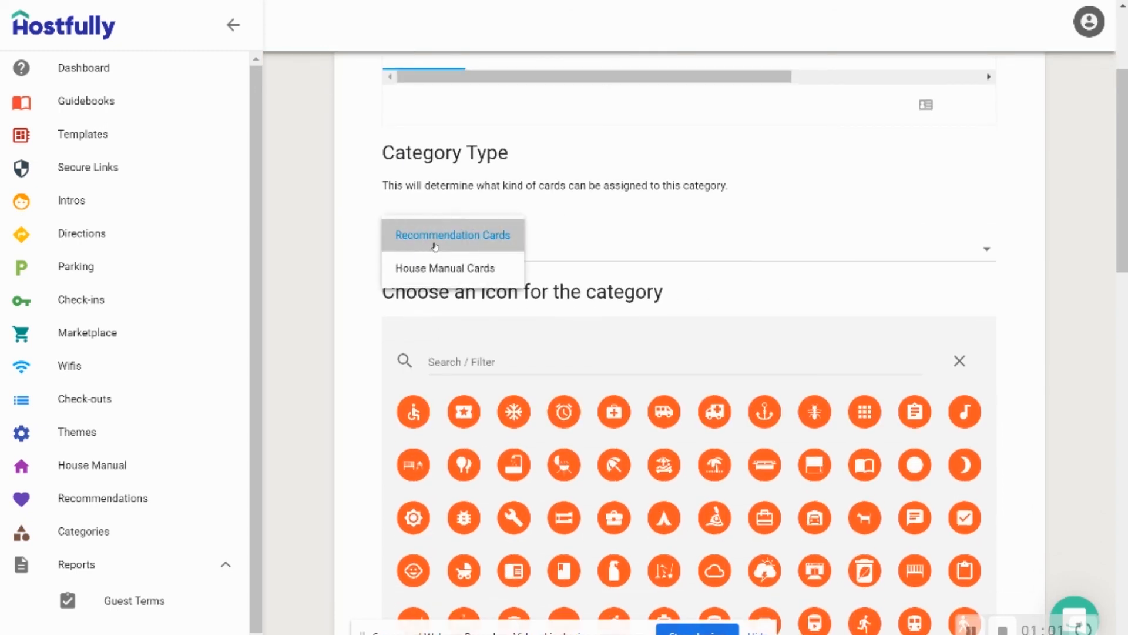
{"action": "left_click", "coordinate": [452, 235]}
{"action": "type", "text": "activity ticket"}
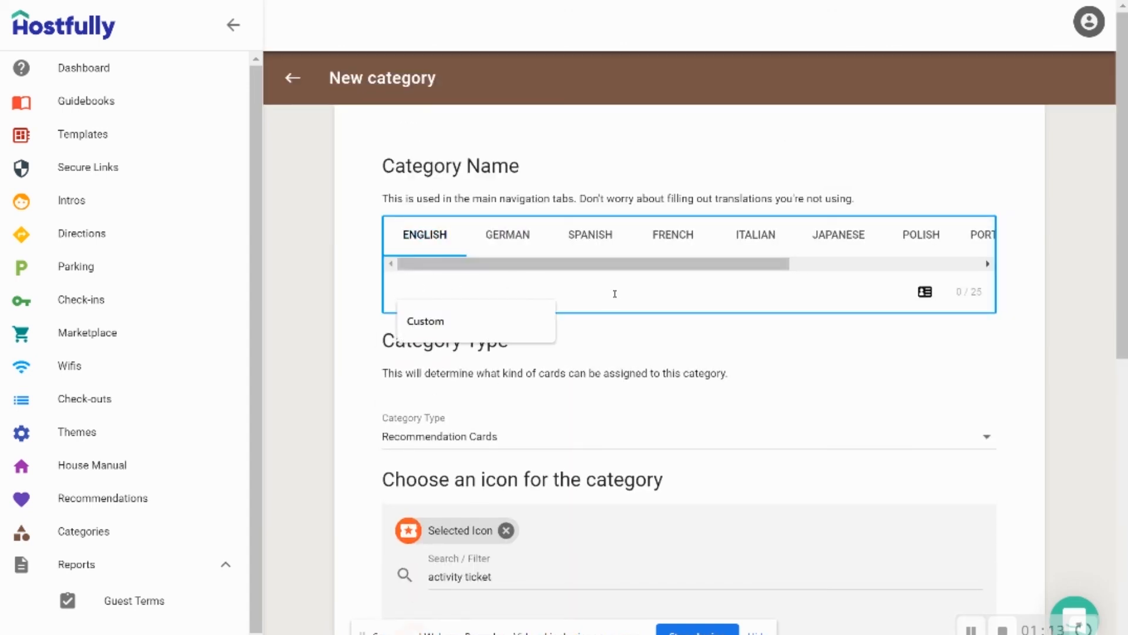
Name the category 'Ski Hill', colour its ticket icon blue (#3A22FF) and save it
{"action": "type", "text": "s"}
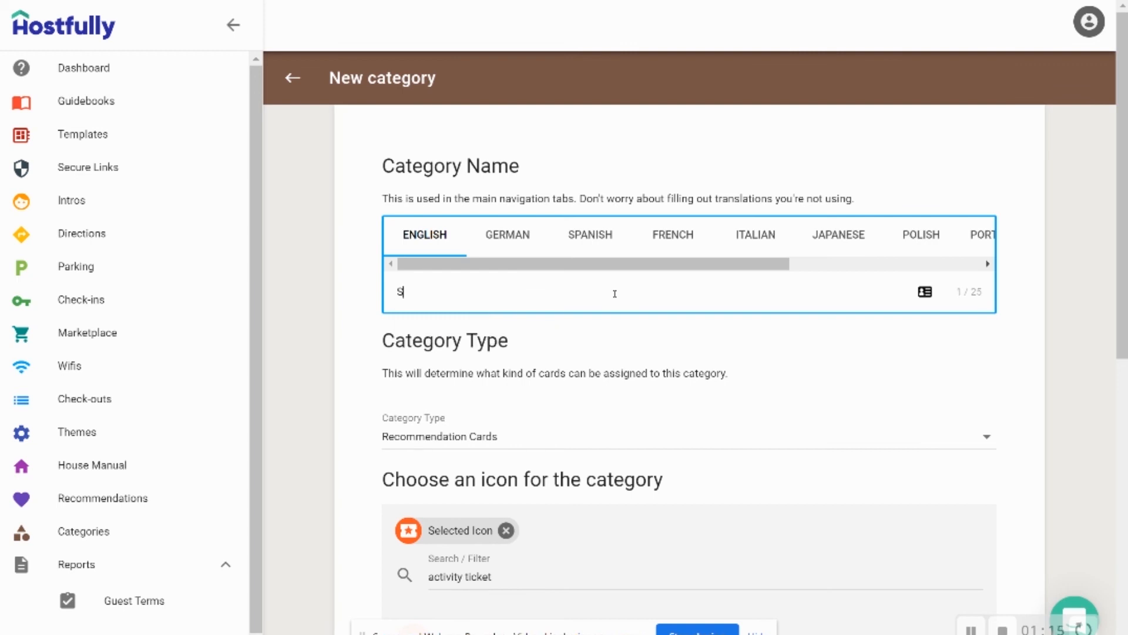
{"action": "type", "text": "ki Hill"}
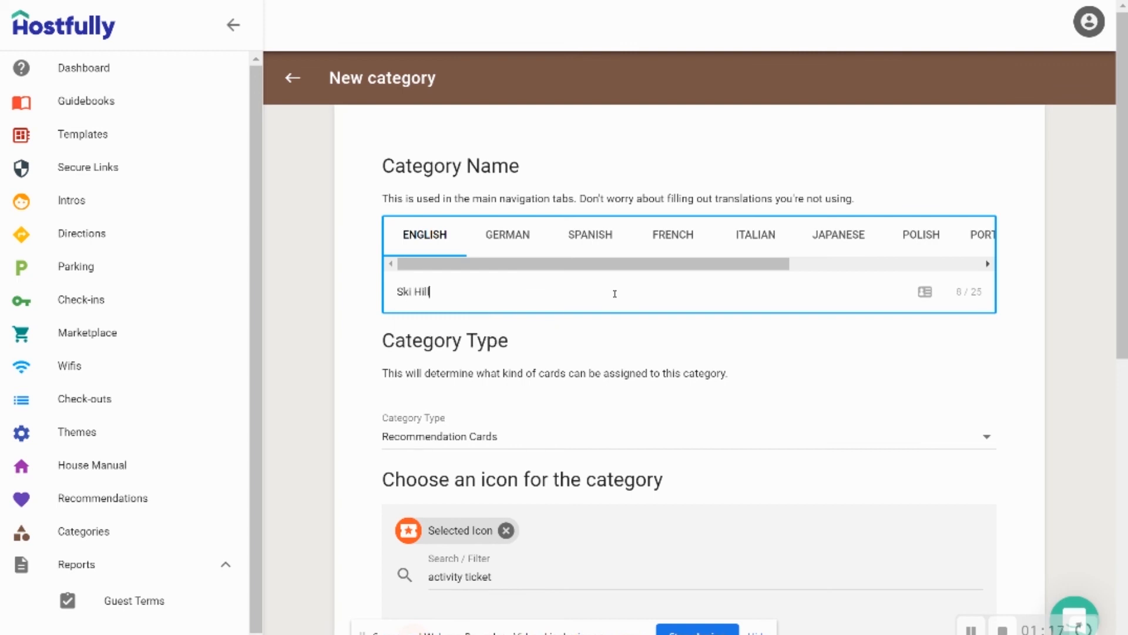
{"action": "scroll", "scroll_direction": "down", "scroll_amount": 3}
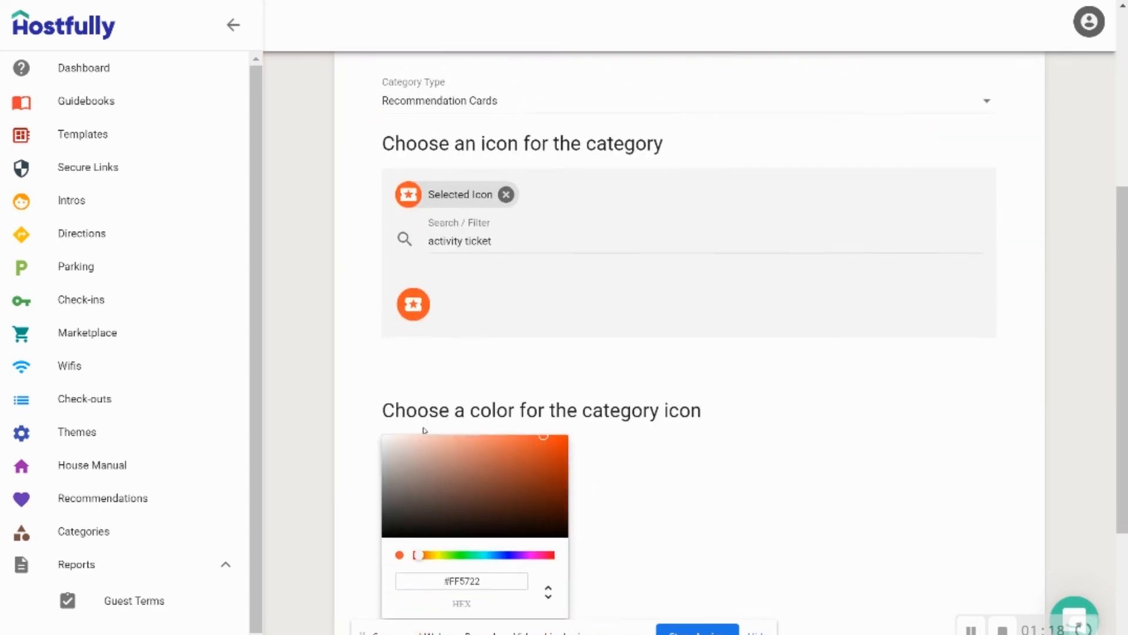
{"action": "left_click_drag", "start_coordinate": [418, 555], "coordinate": [511, 410]}
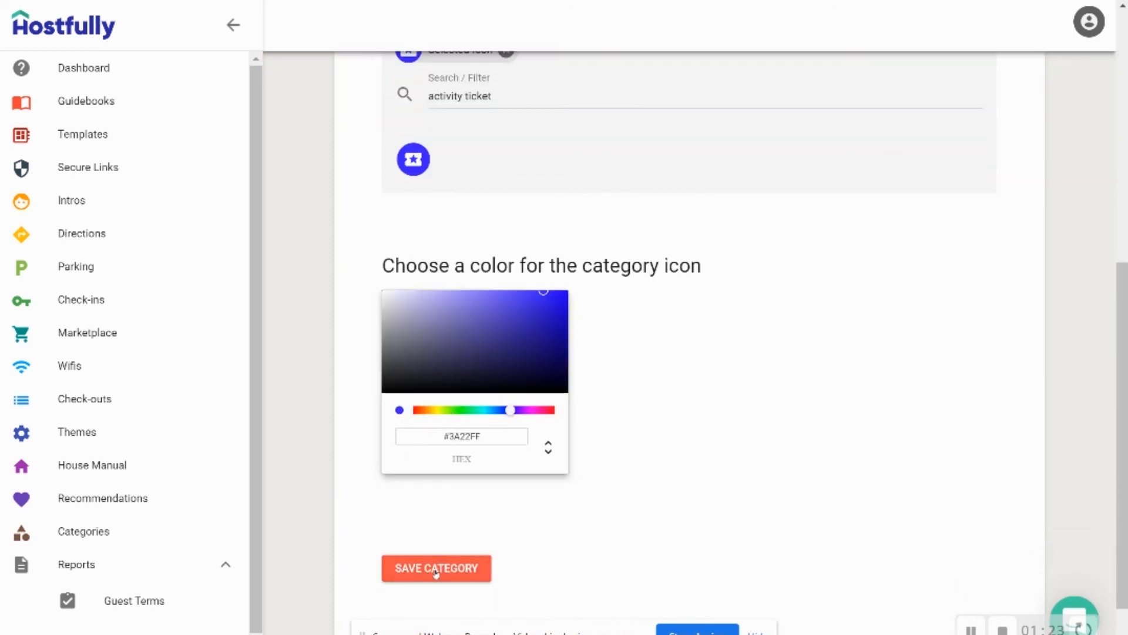
{"action": "left_click", "coordinate": [435, 568]}
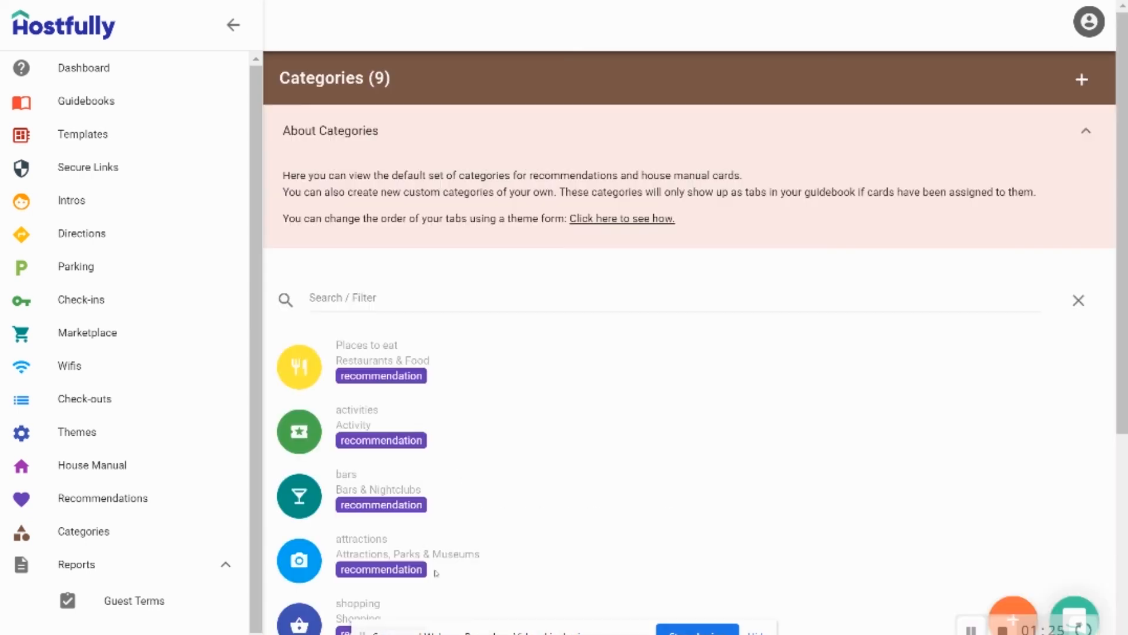
{"action": "mouse_move", "coordinate": [504, 472]}
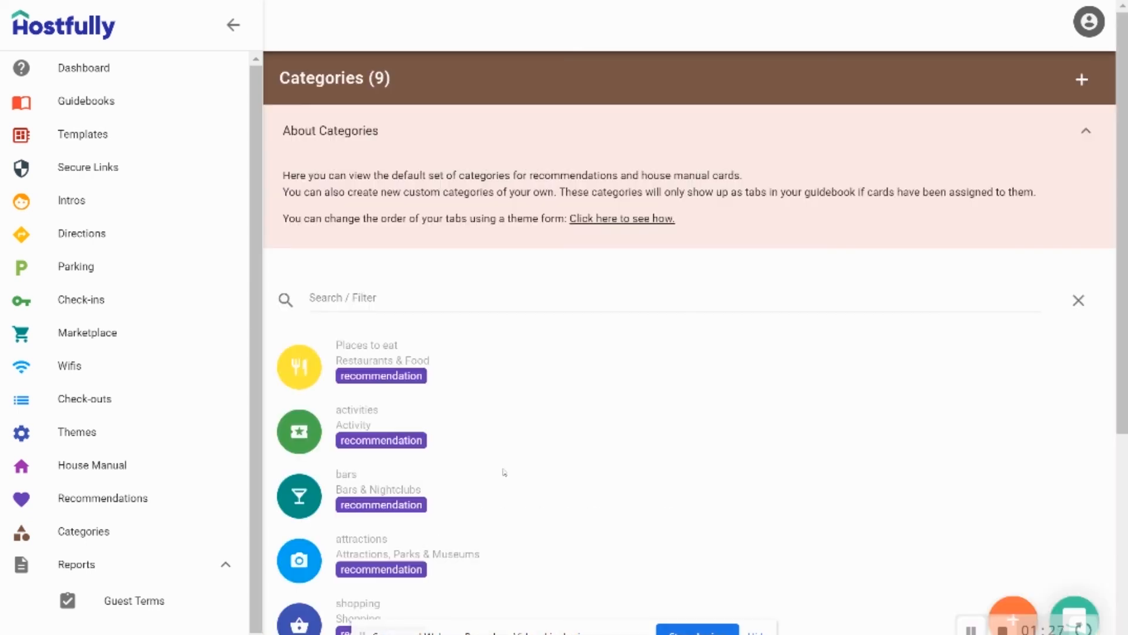
{"action": "scroll", "scroll_direction": "down", "scroll_amount": 3}
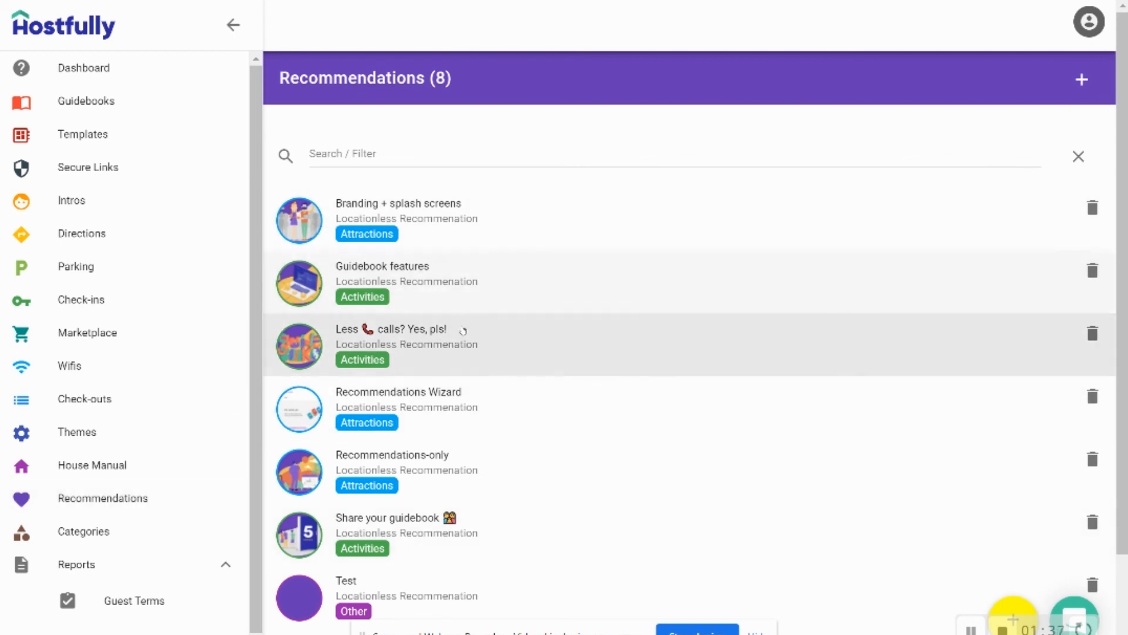
{"action": "mouse_move", "coordinate": [1081, 79]}
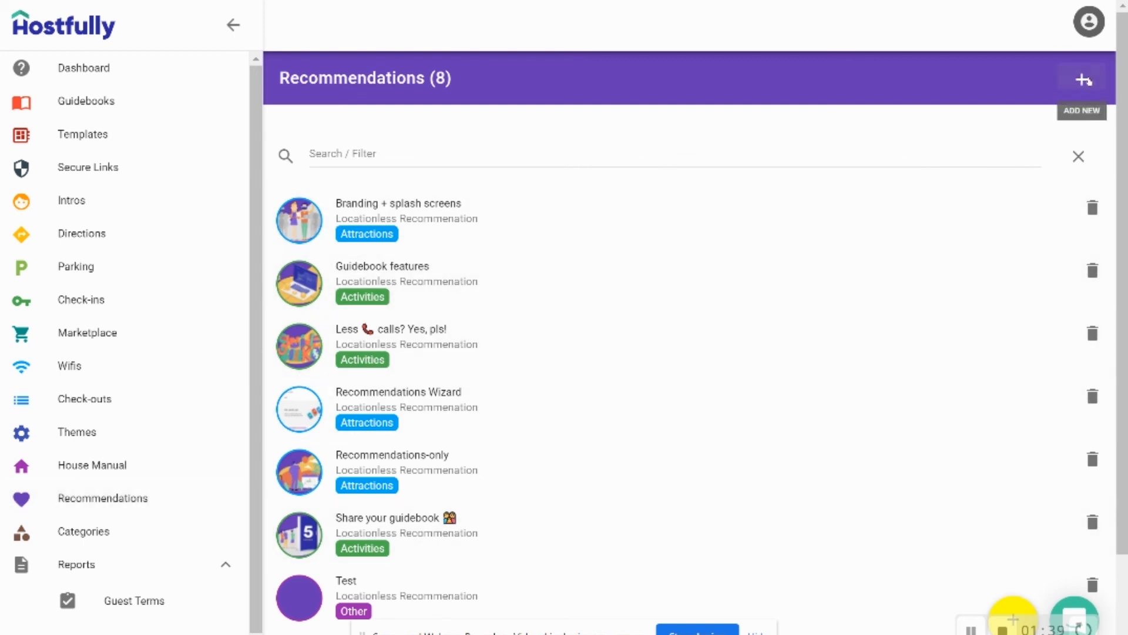
{"action": "mouse_move", "coordinate": [795, 237]}
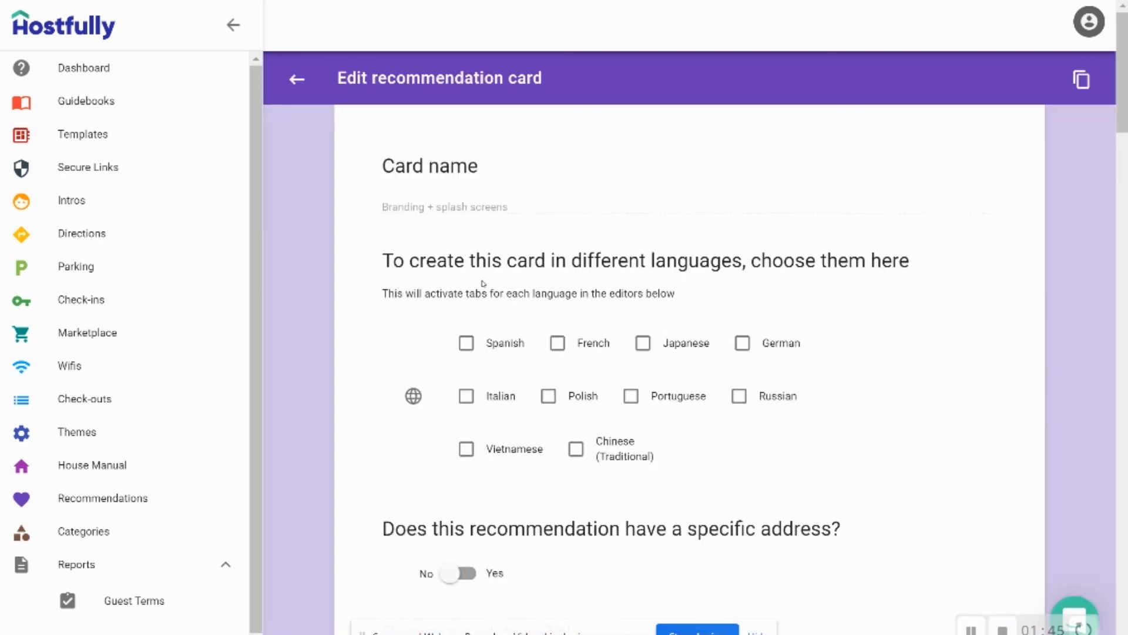
Reach the card's Apply settings and choose Ski Hill as its category
{"action": "scroll", "scroll_direction": "down", "scroll_amount": 3}
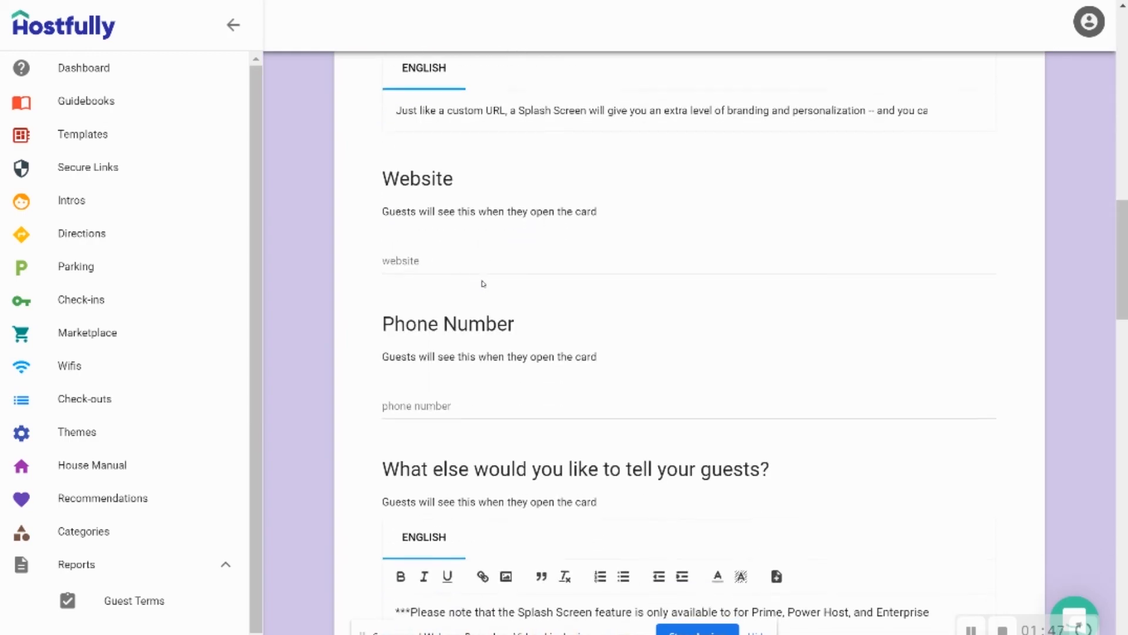
{"action": "scroll", "scroll_direction": "down", "scroll_amount": 3}
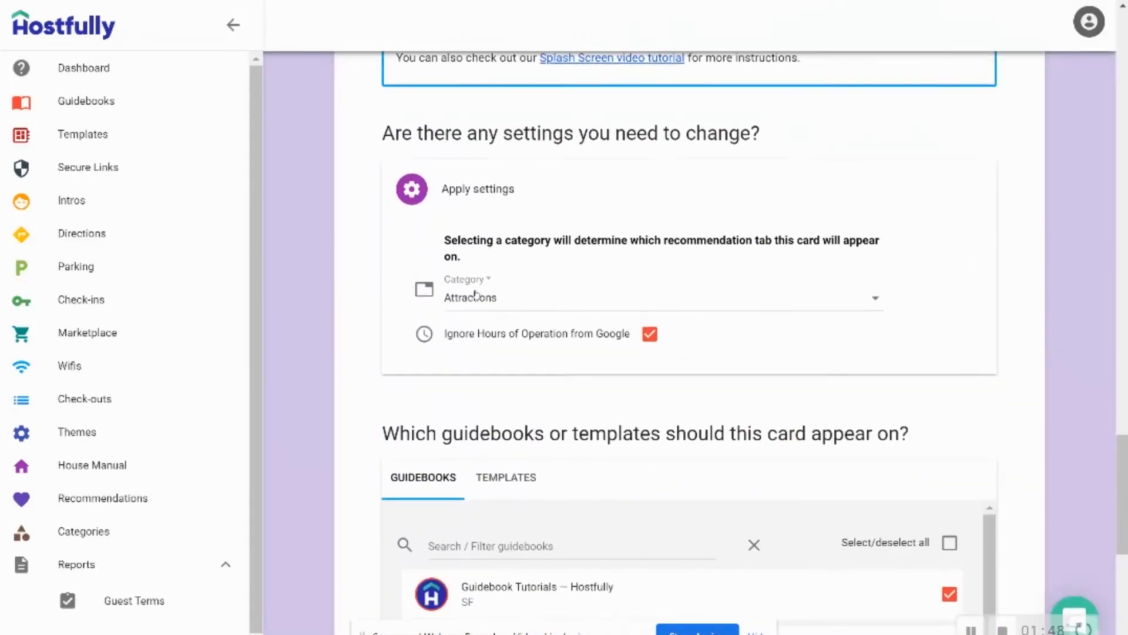
{"action": "left_click", "coordinate": [648, 297]}
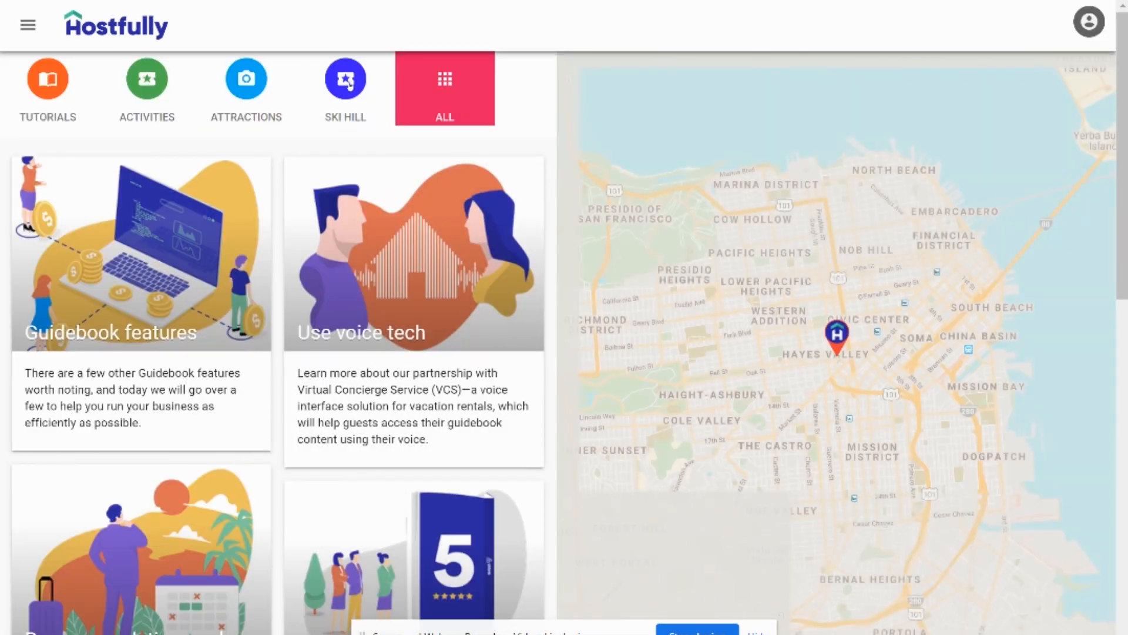
Check the guidebook's Ski Hill tab shows the card, then return to the Recommendations list
{"action": "left_click", "coordinate": [344, 88]}
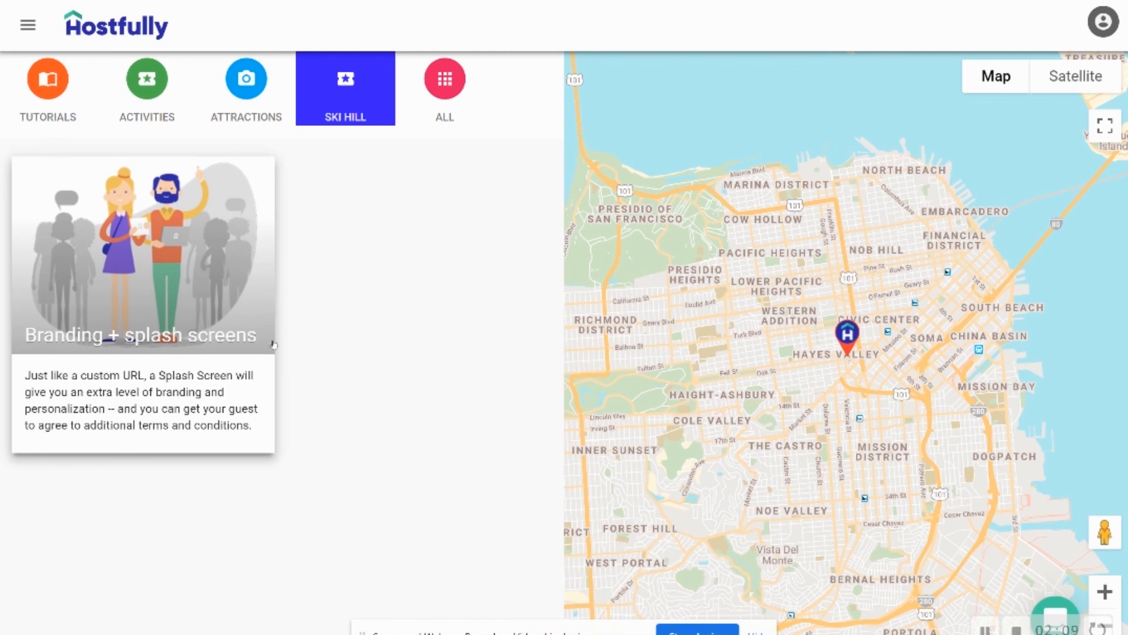
{"action": "mouse_move", "coordinate": [380, 335]}
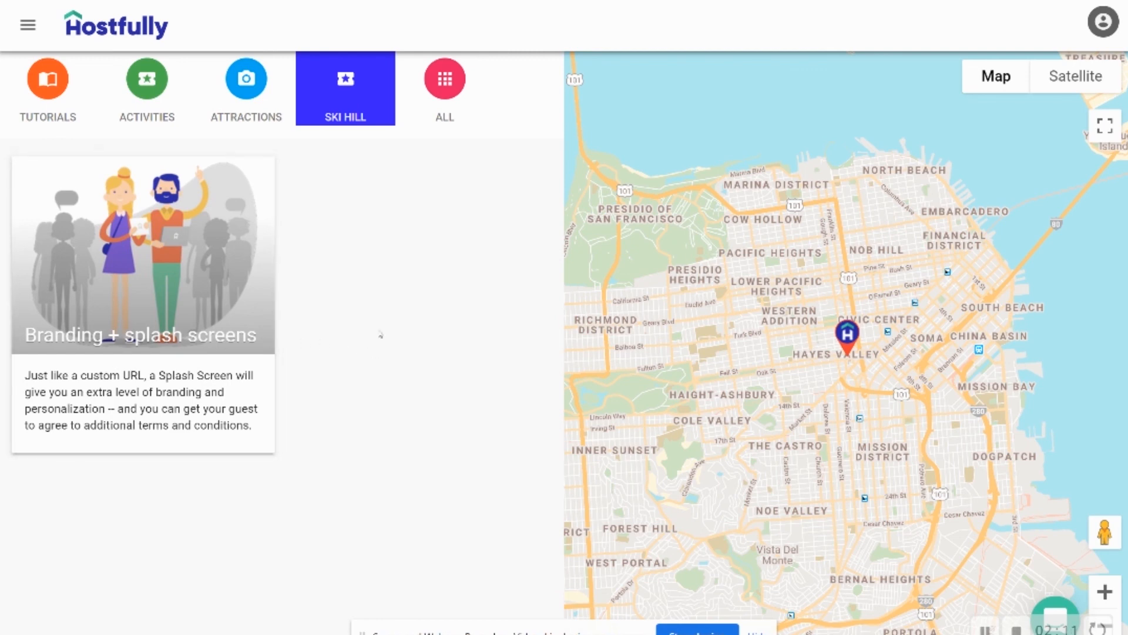
{"action": "left_click", "coordinate": [27, 25]}
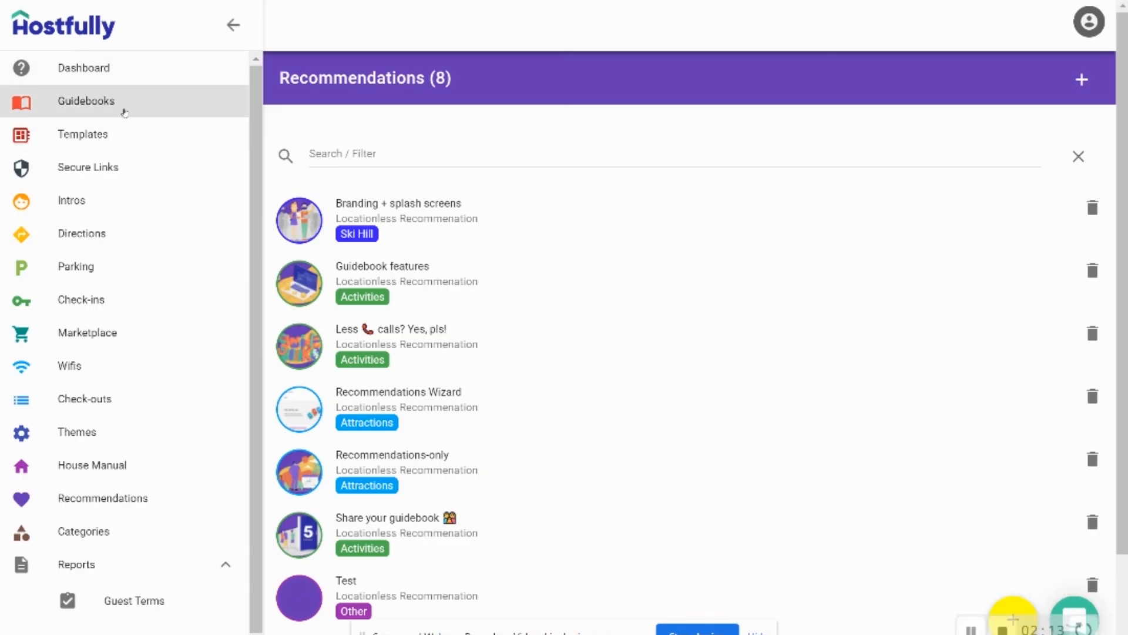